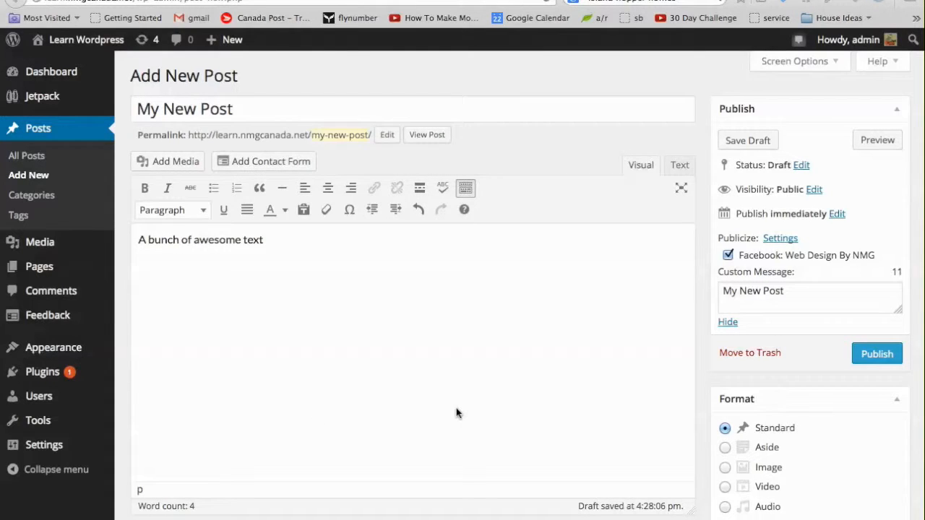
pyautogui.moveTo(445, 411)
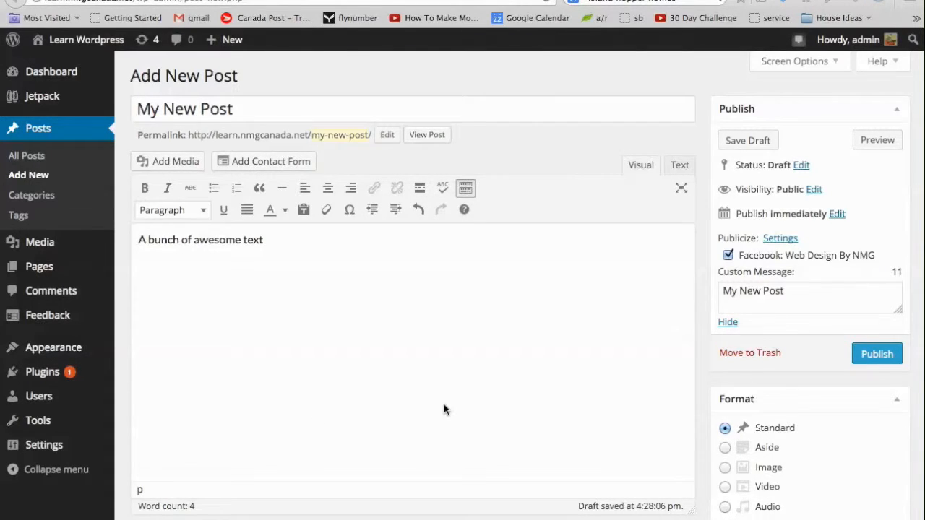
pyautogui.moveTo(159, 277)
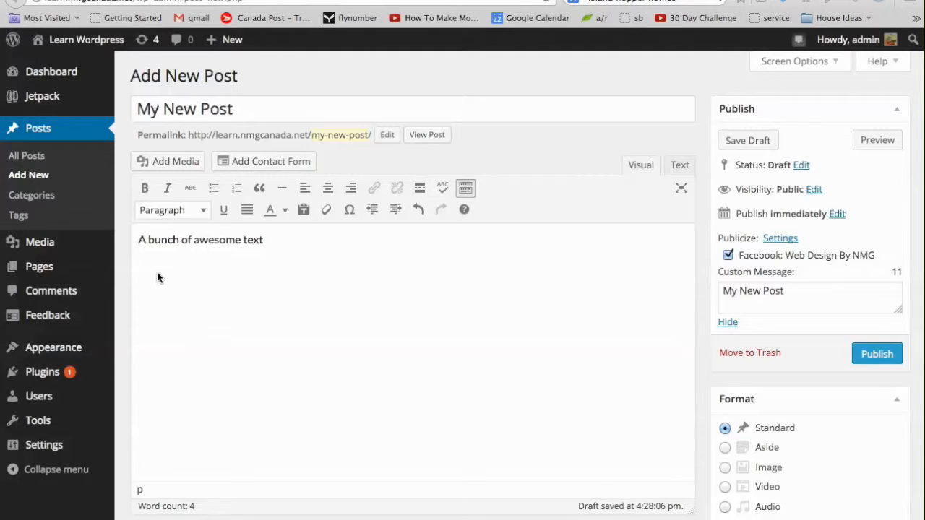
pyautogui.moveTo(39, 266)
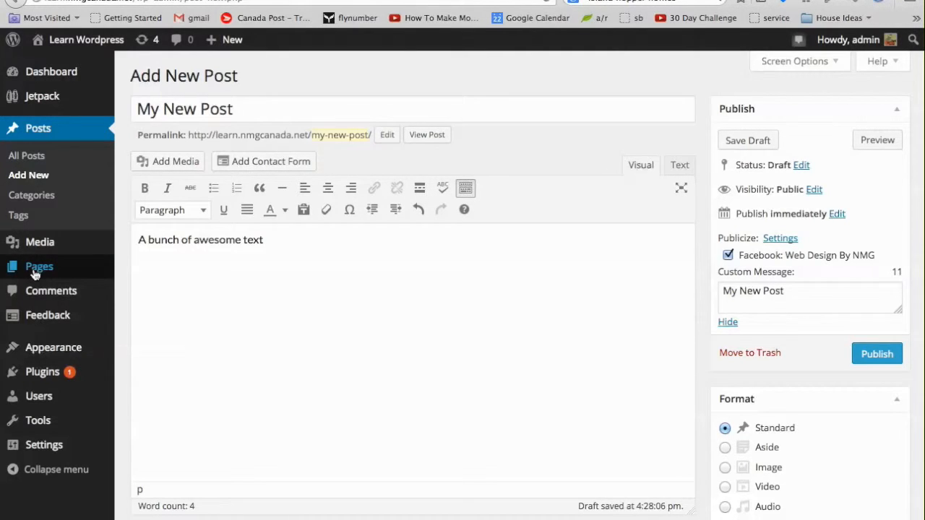
# Step: Start a new page from Pages and begin a Google search for The Beatles
pyautogui.click(39, 266)
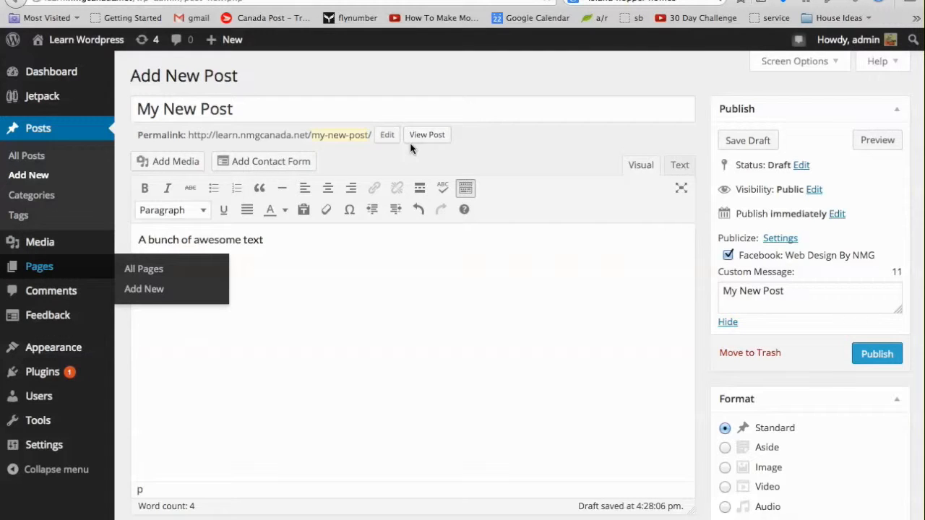
pyautogui.moveTo(350, 188)
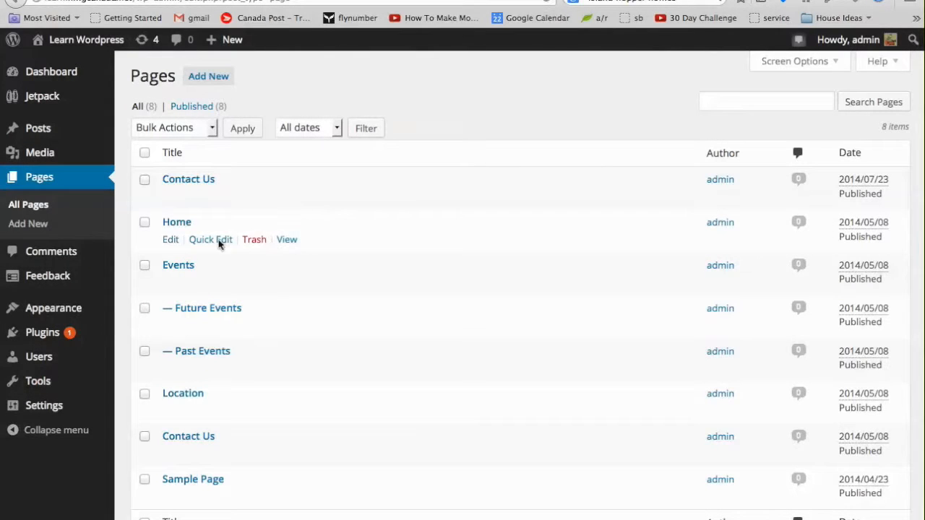
pyautogui.moveTo(224, 263)
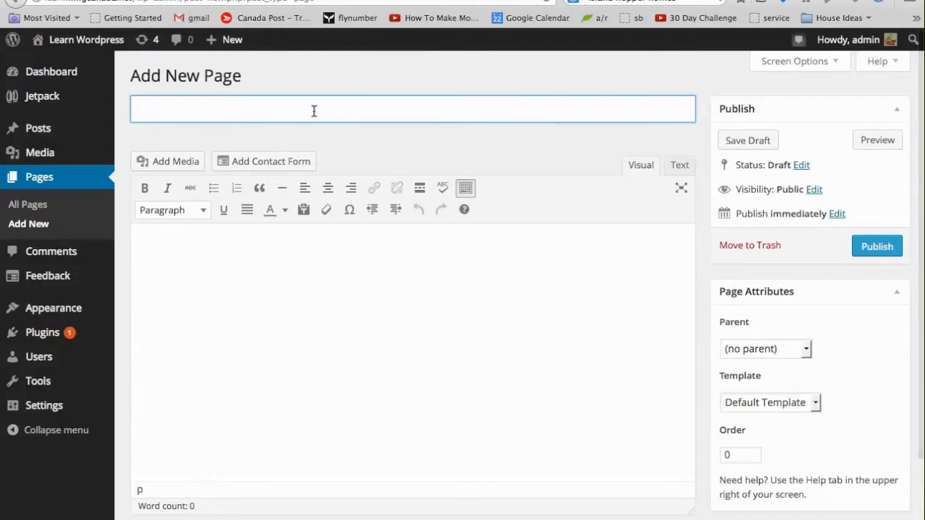
pyautogui.write('The Bea')
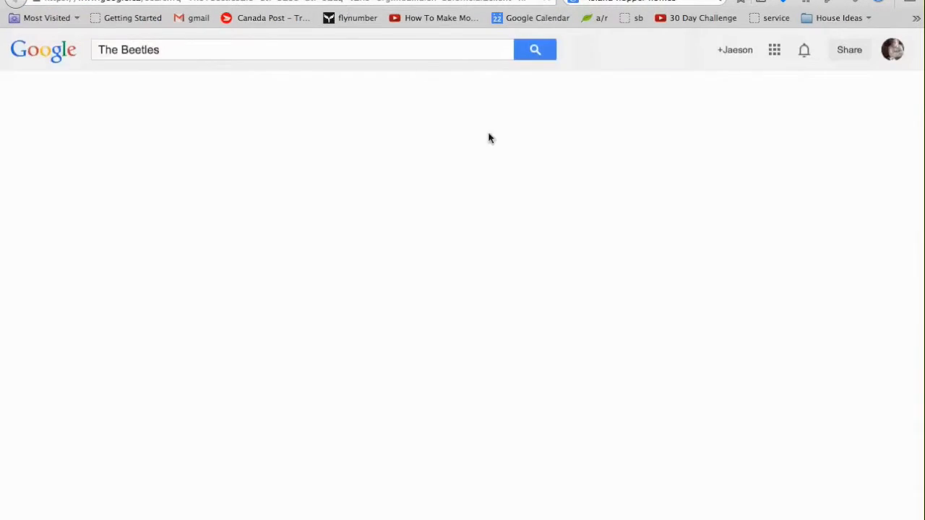
# Step: From the search results, copy the opening paragraph of Wikipedia's The Beatles article
pyautogui.click(534, 49)
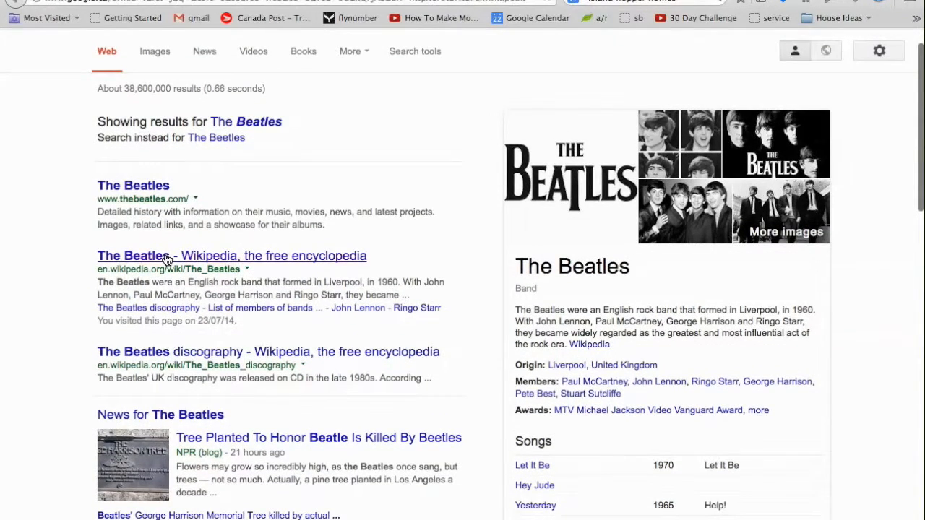
pyautogui.click(133, 256)
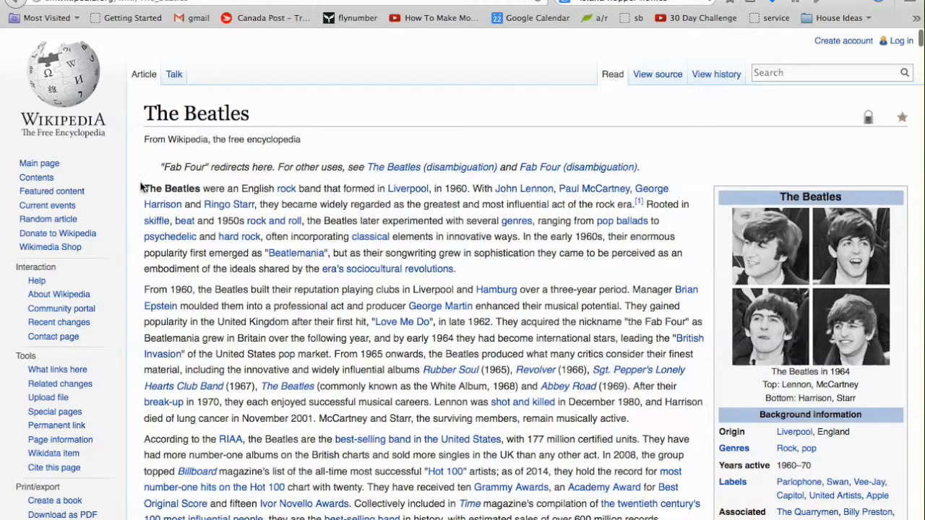
pyautogui.moveTo(145, 188); pyautogui.dragTo(456, 269)
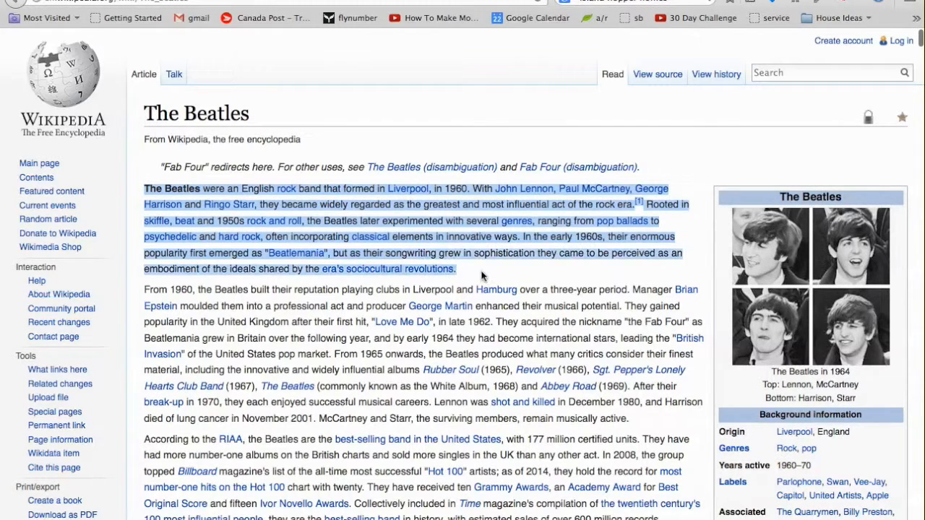
pyautogui.moveTo(334, 218)
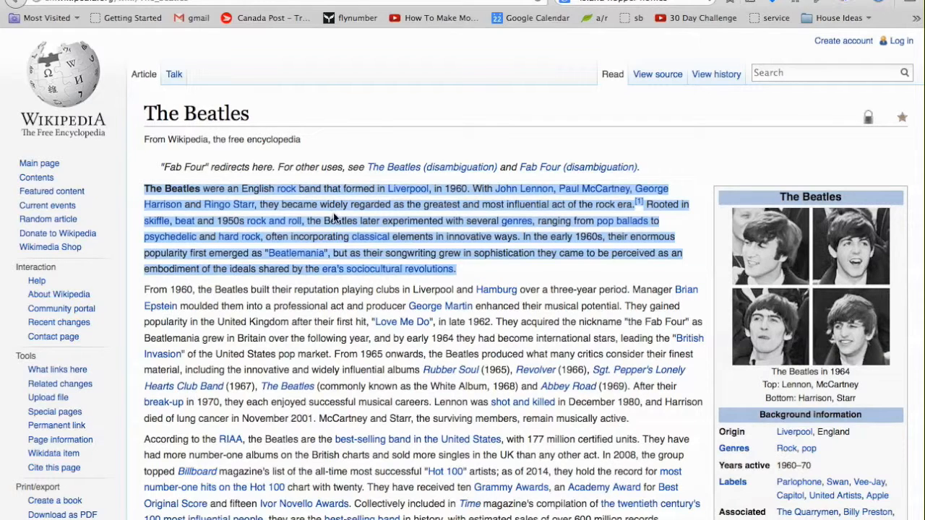
pyautogui.rightClick(332, 217)
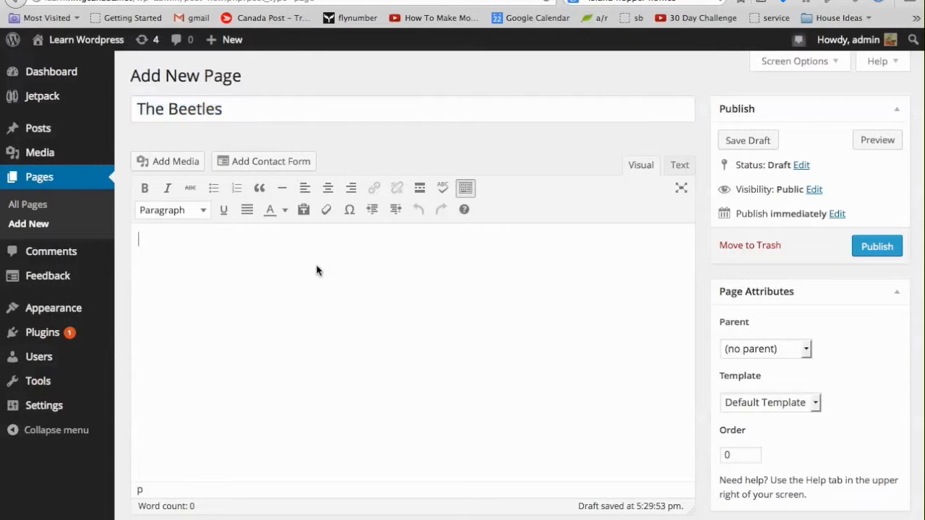
# Step: Paste the Beatles paragraph into the page body, go full-screen, and select the bold opening words
pyautogui.rightClick(317, 270)
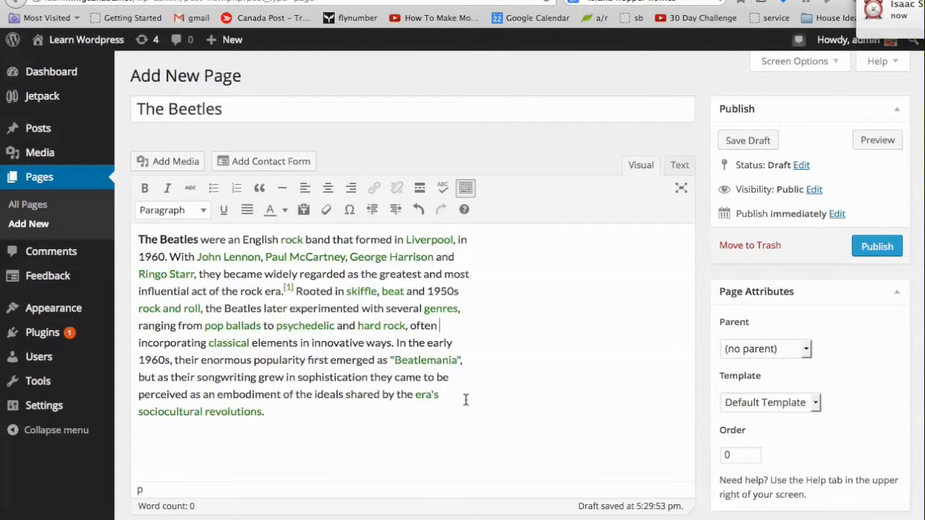
pyautogui.click(877, 140)
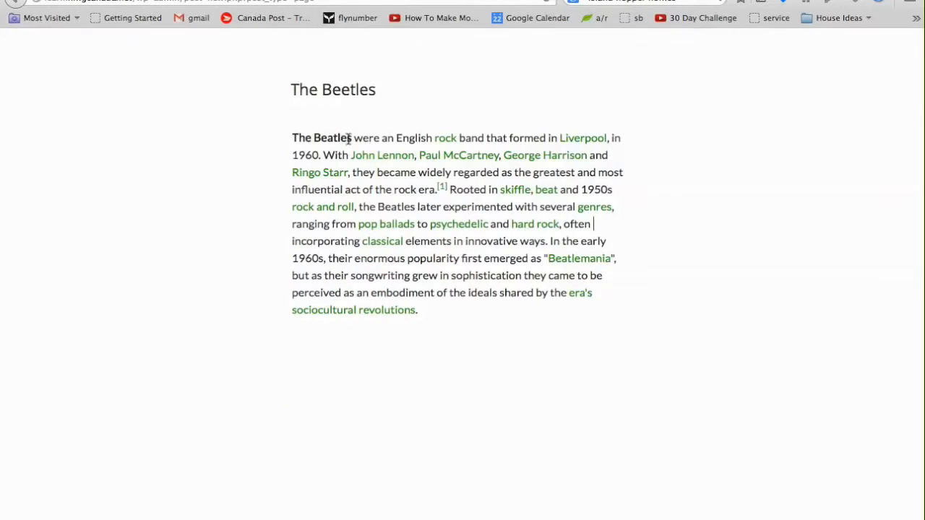
pyautogui.doubleClick(320, 139)
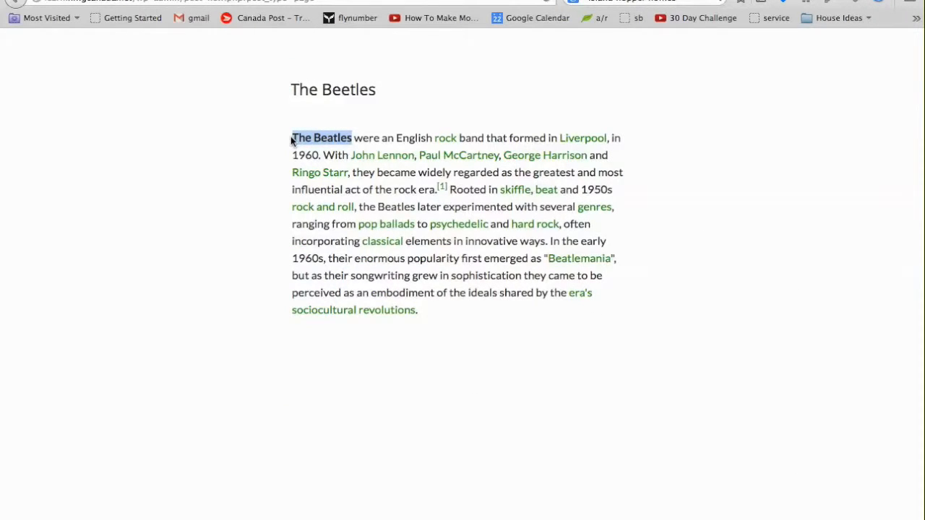
pyautogui.click(356, 137)
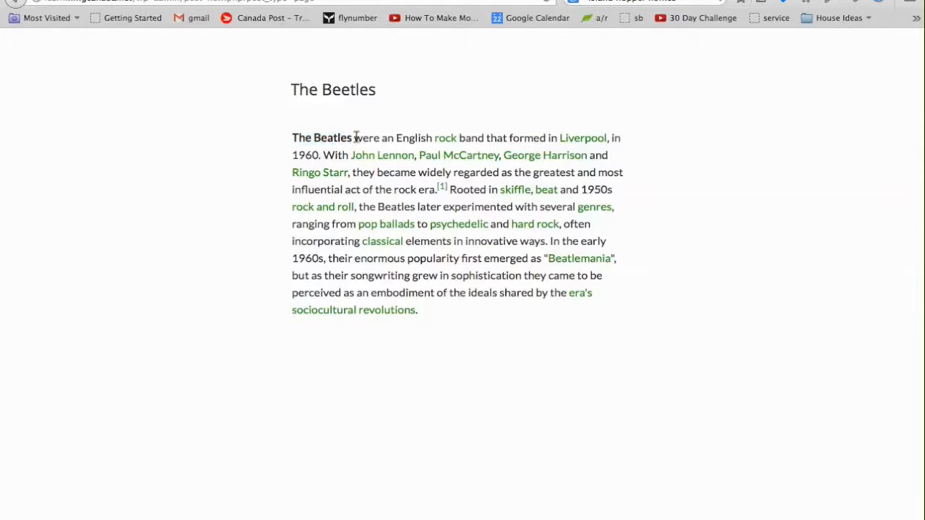
pyautogui.doubleClick(321, 137)
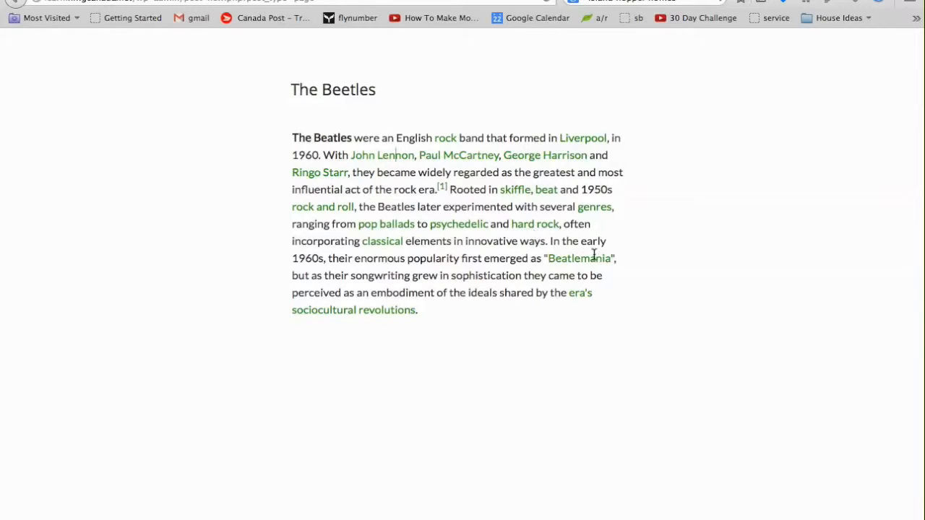
pyautogui.moveTo(379, 200)
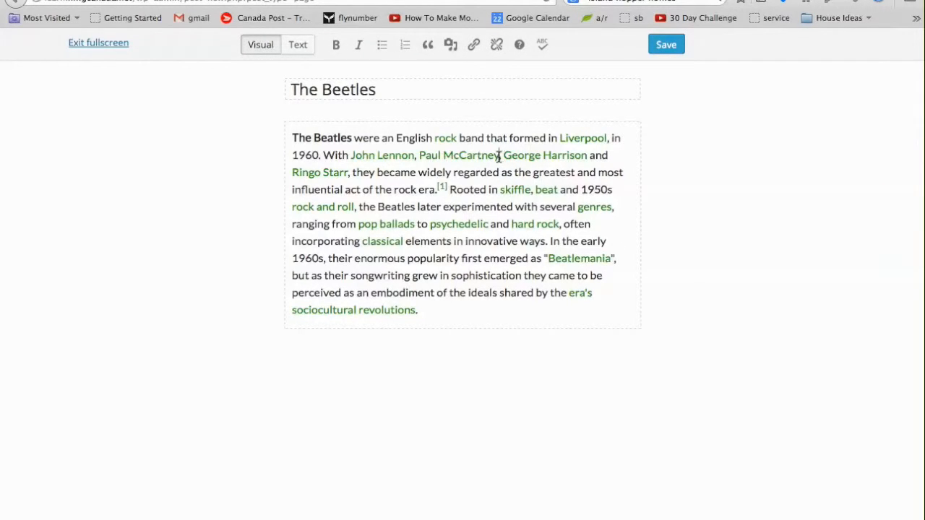
pyautogui.doubleClick(458, 155)
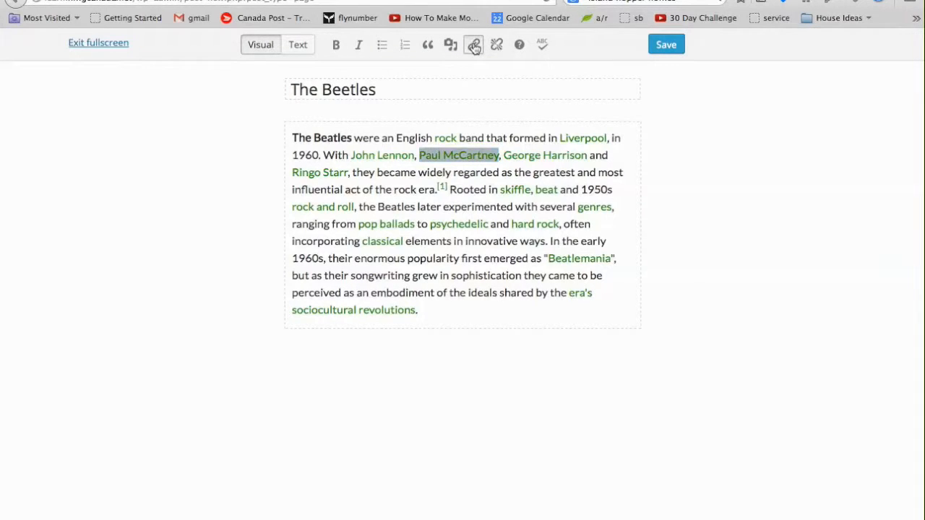
pyautogui.click(451, 44)
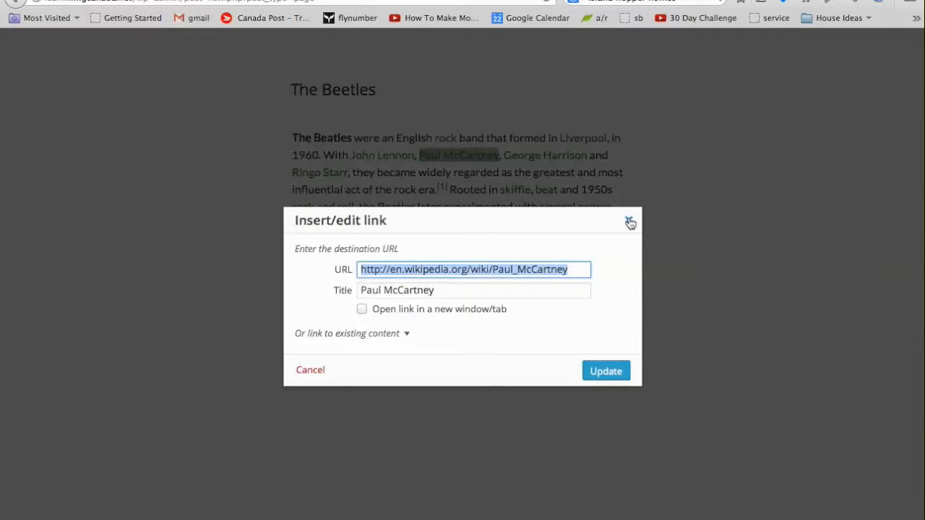
pyautogui.click(606, 370)
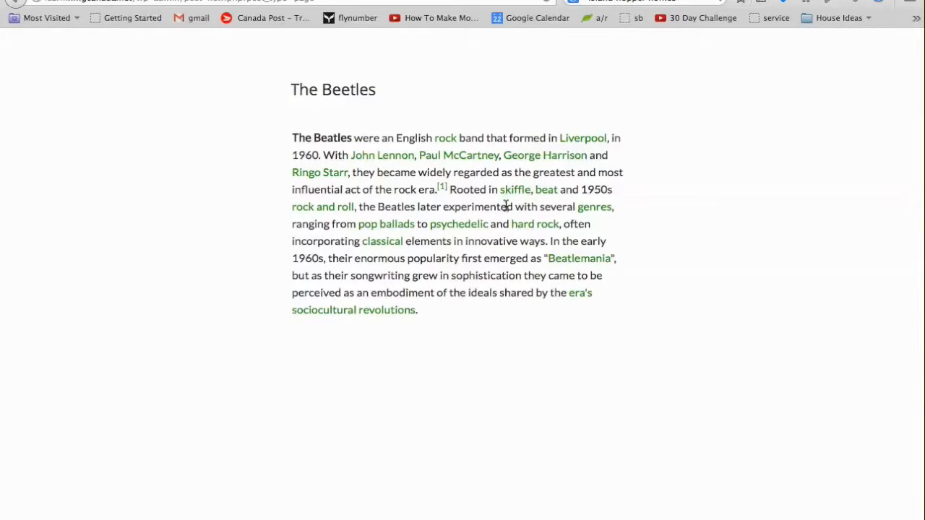
# Step: Select the pasted introduction text and save The Beatles page draft
pyautogui.click(416, 309)
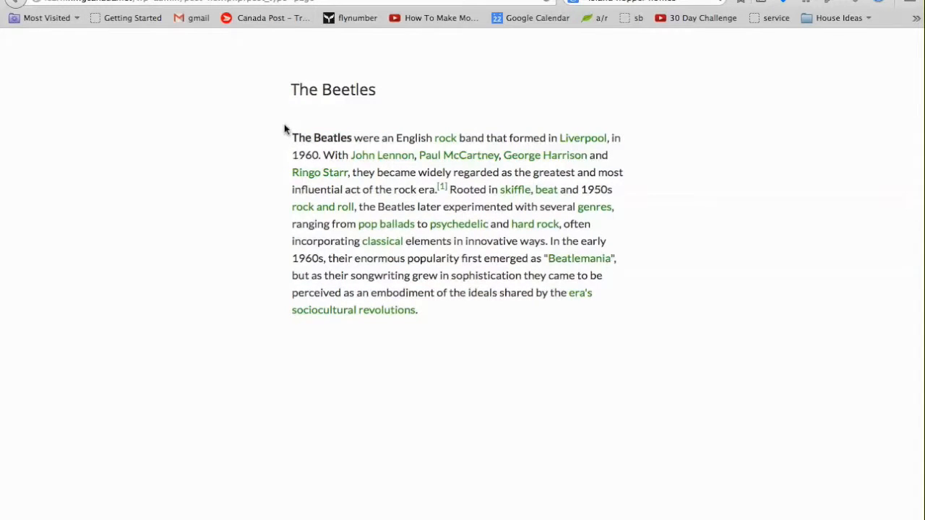
pyautogui.moveTo(283, 133)
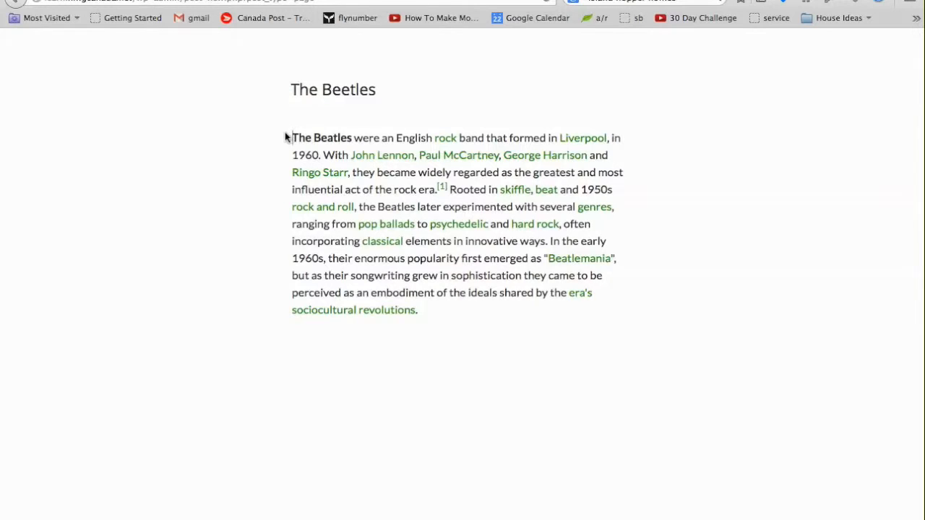
pyautogui.moveTo(271, 148)
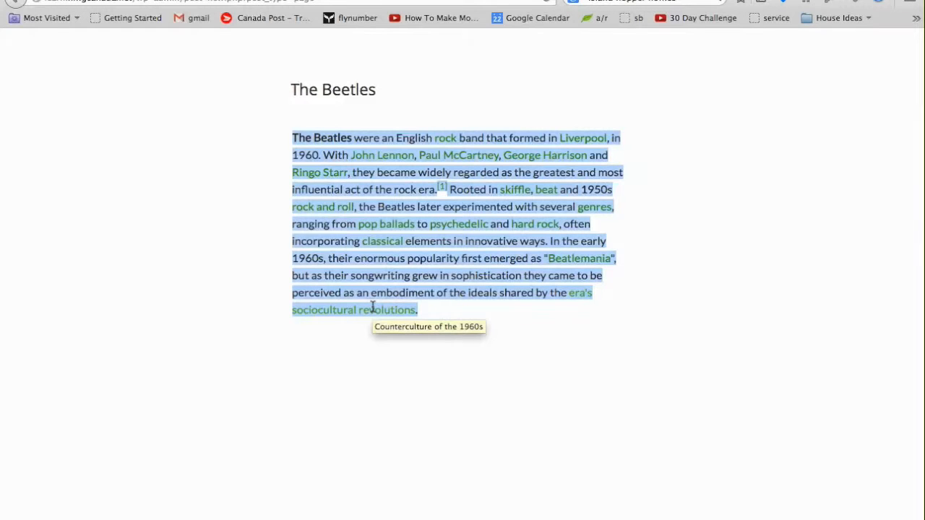
pyautogui.moveTo(416, 355)
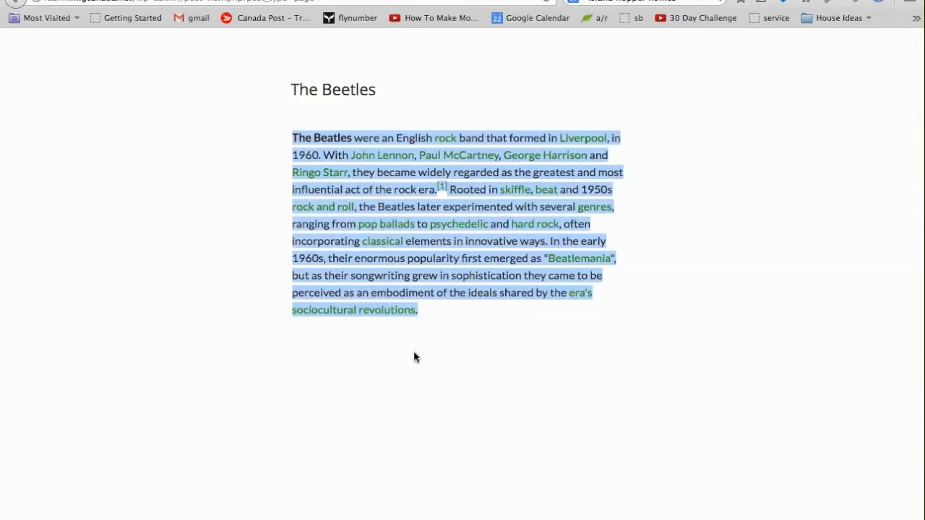
pyautogui.moveTo(404, 353)
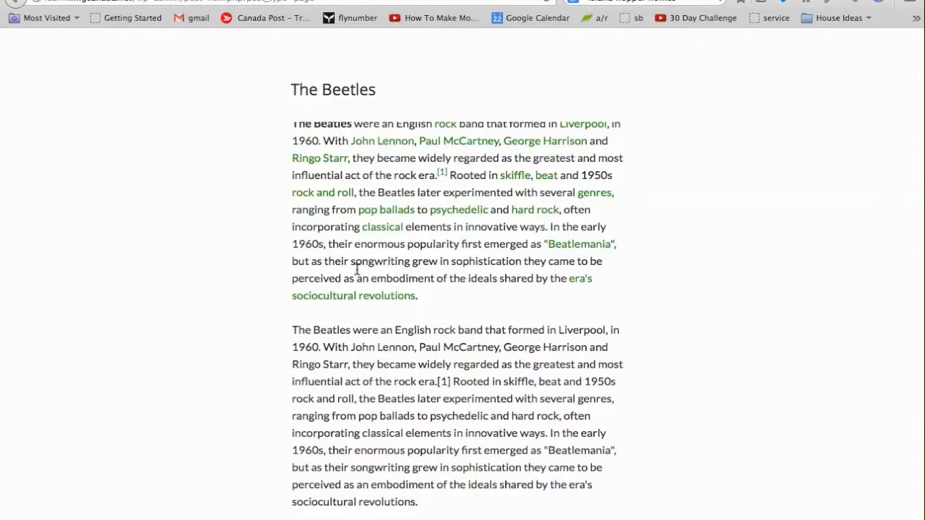
pyautogui.moveTo(291, 125); pyautogui.dragTo(416, 295)
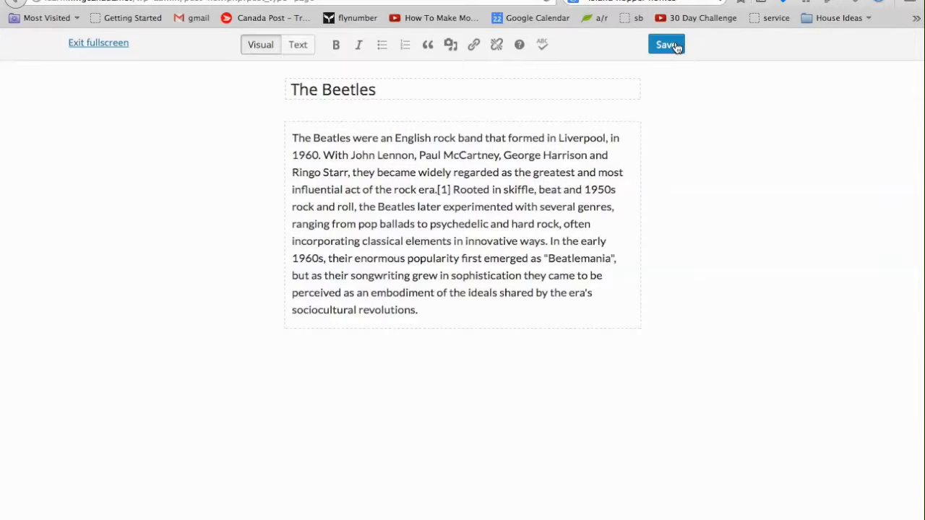
pyautogui.click(664, 43)
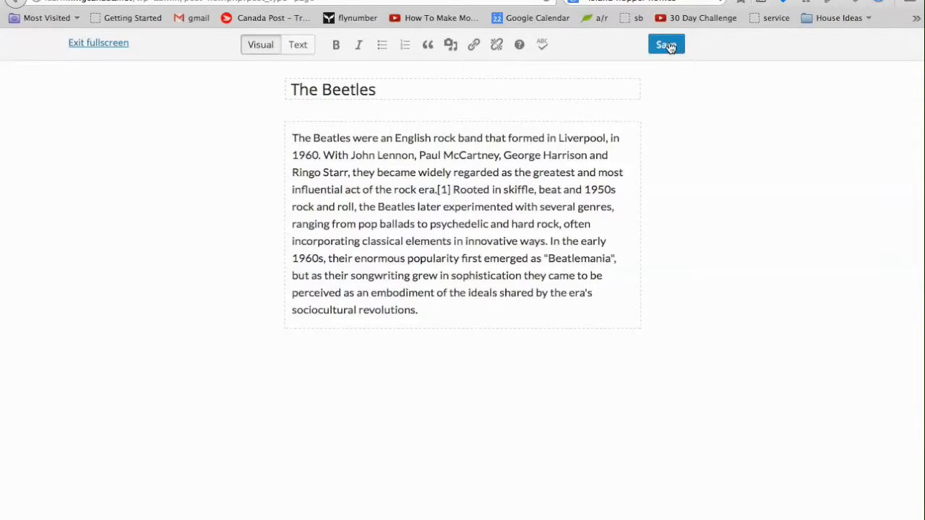
pyautogui.click(665, 44)
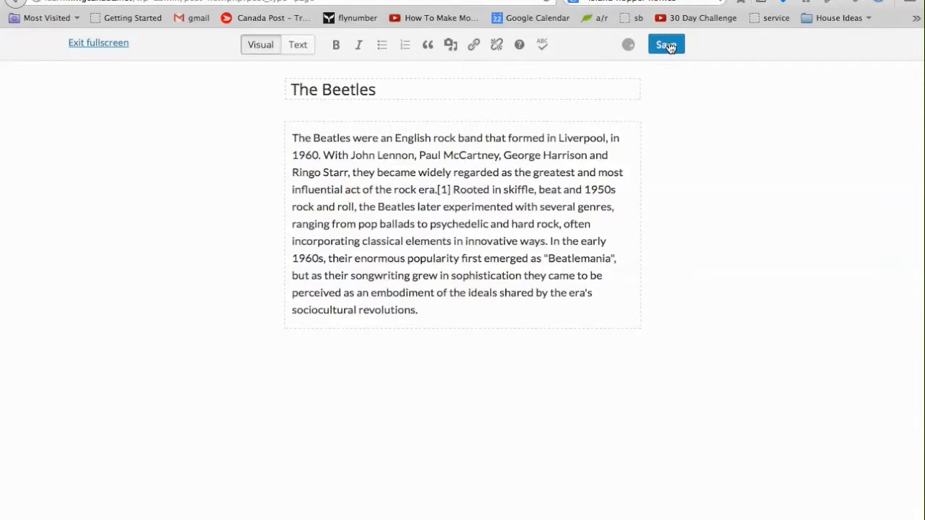
pyautogui.click(665, 43)
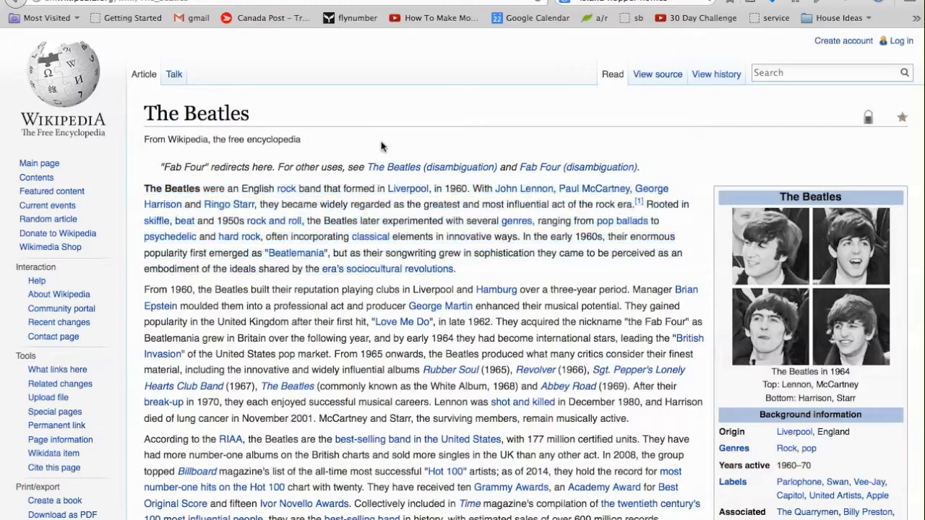
# Step: Scroll the Wikipedia article down to the Beatlemania section showing the band logo
pyautogui.scroll(-3)
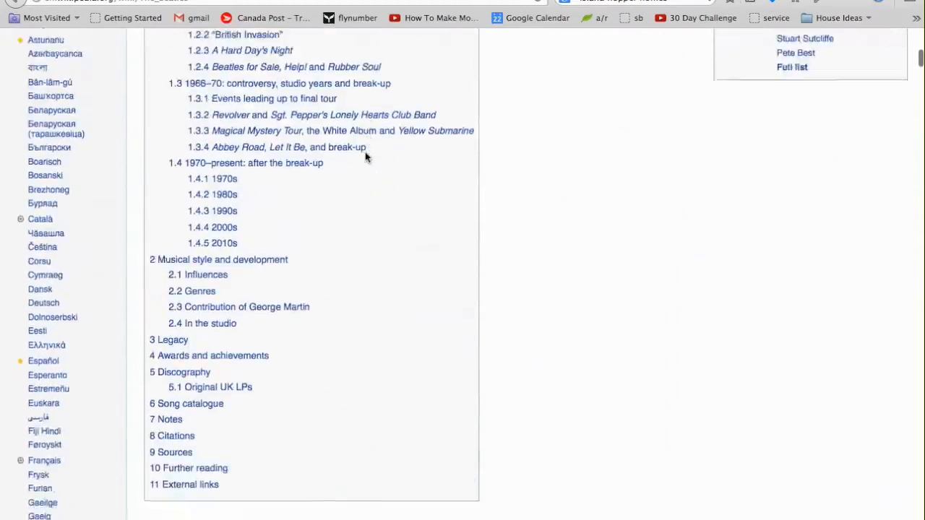
pyautogui.scroll(-3)
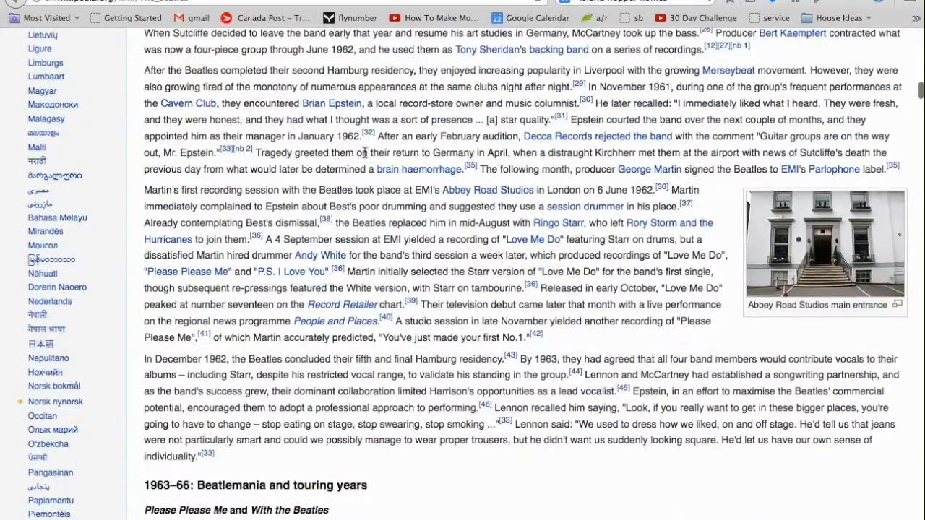
pyautogui.scroll(-3)
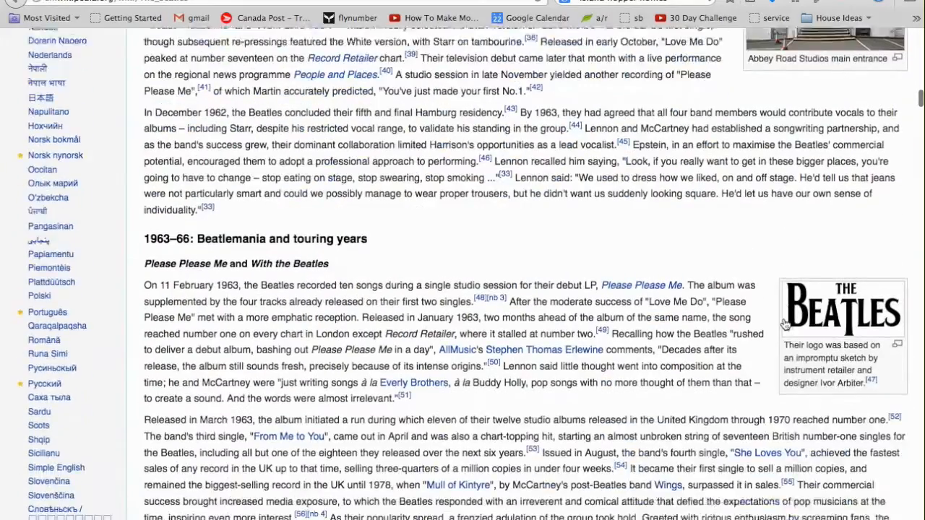
pyautogui.scroll(-3)
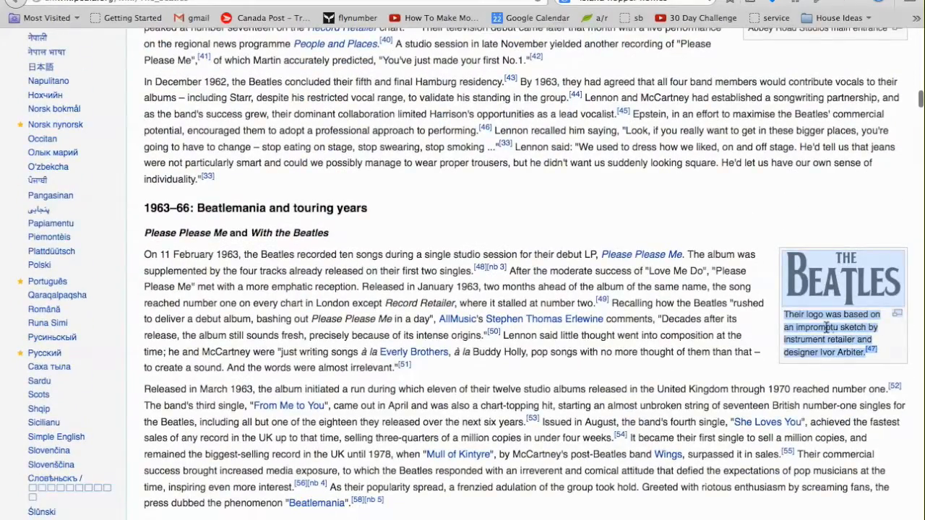
pyautogui.moveTo(838, 287)
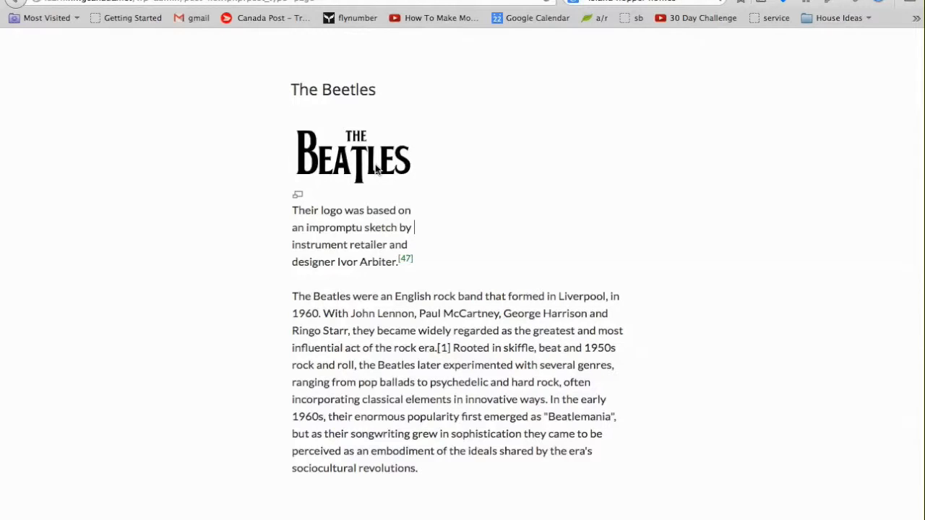
# Step: Delete the pasted logo image from the page, leaving its caption above the introduction
pyautogui.click(353, 156)
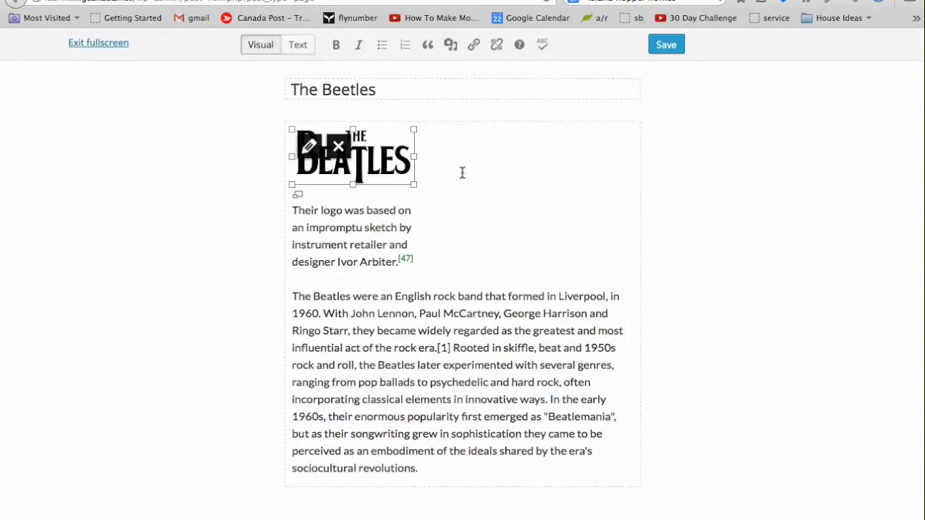
pyautogui.click(413, 227)
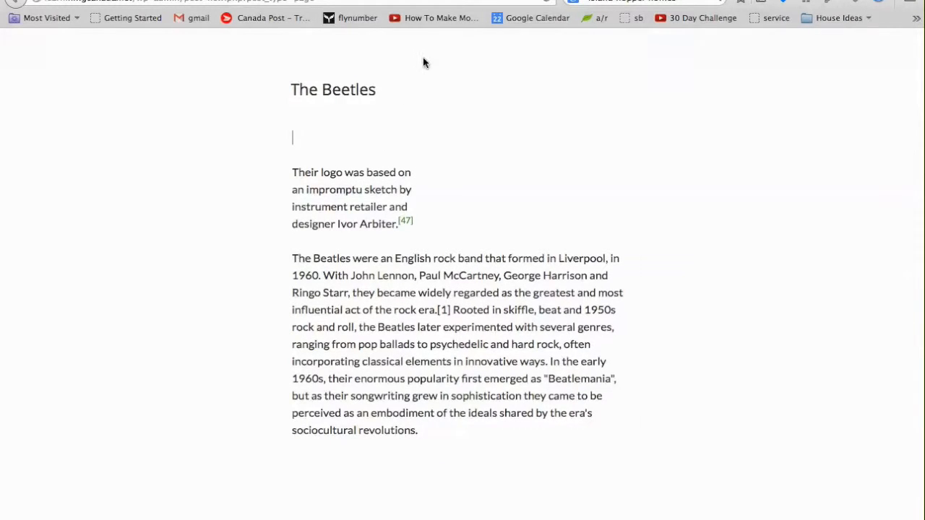
pyautogui.scroll(-3)
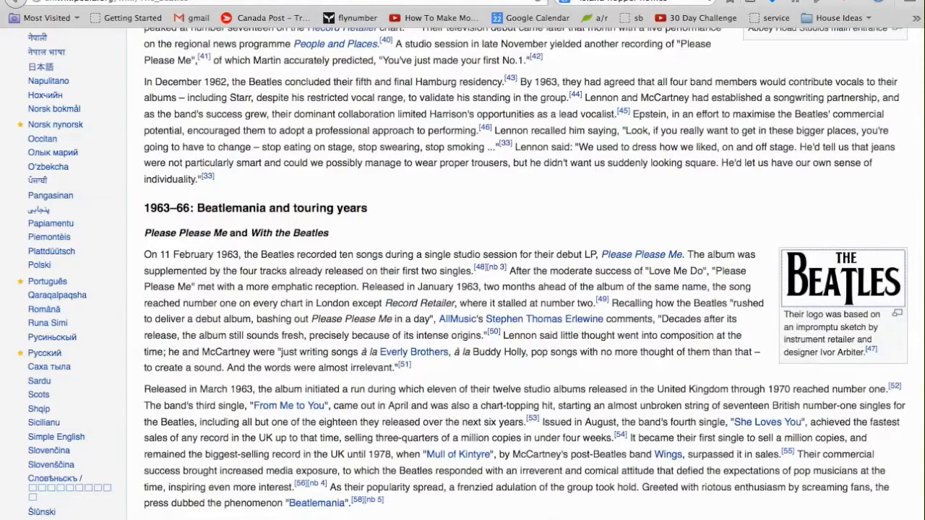
# Step: Save the Beatles logo image to the Desktop, replacing the existing file
pyautogui.rightClick(841, 277)
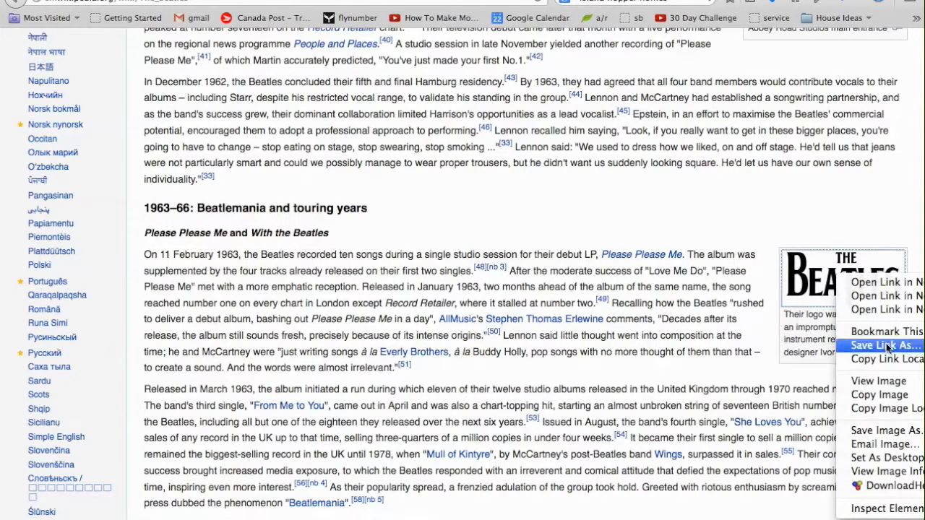
pyautogui.moveTo(884, 430)
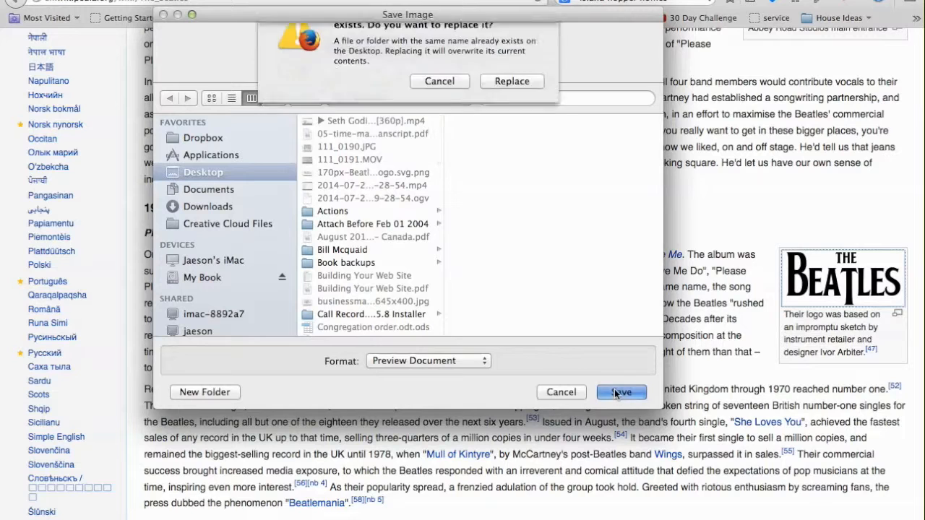
pyautogui.click(620, 392)
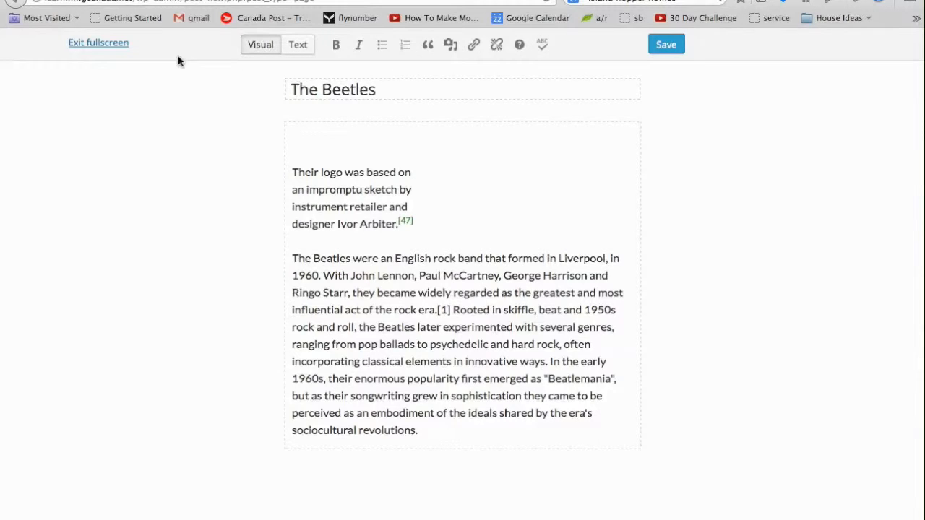
# Step: Exit full-screen writing and reach Add Media's Insert Media upload-files area
pyautogui.click(99, 42)
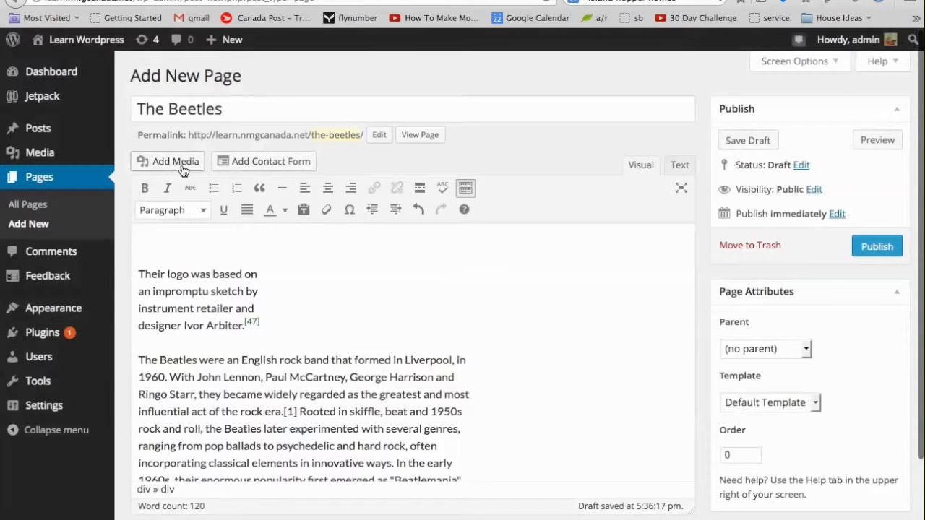
pyautogui.click(176, 162)
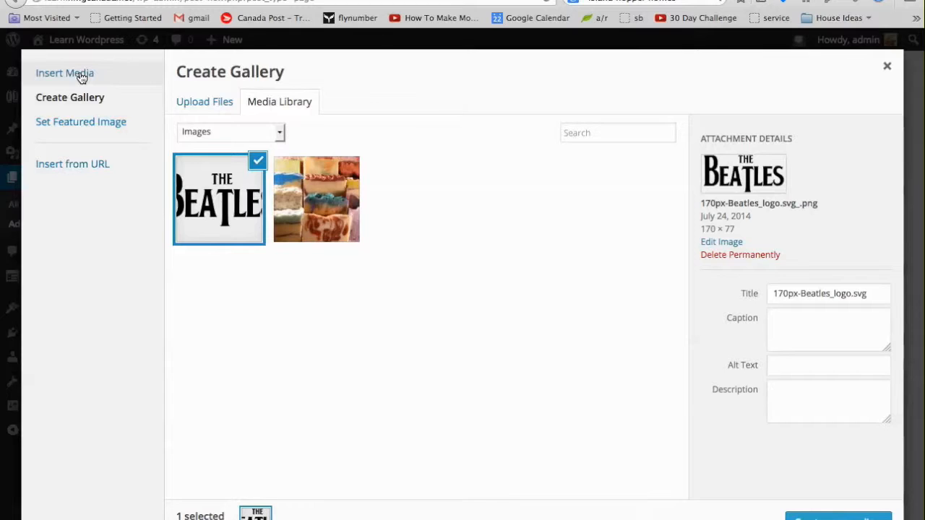
pyautogui.click(65, 72)
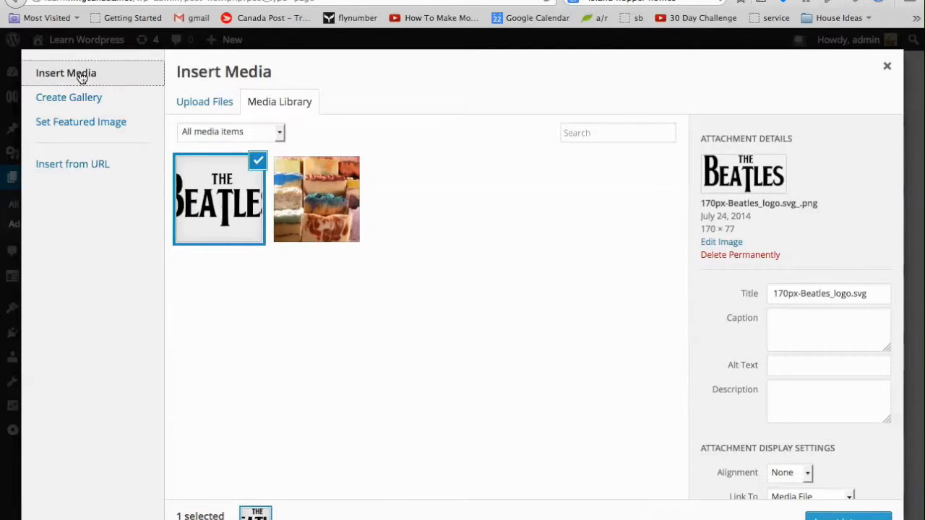
pyautogui.click(204, 101)
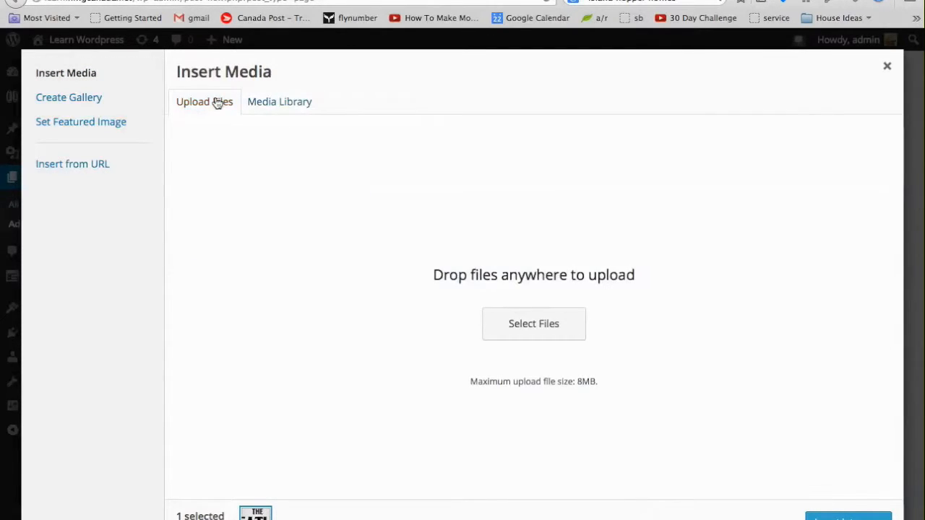
# Step: Upload 170px-Beatles_logo.svg.png and insert it at the top of the page above its caption
pyautogui.click(533, 324)
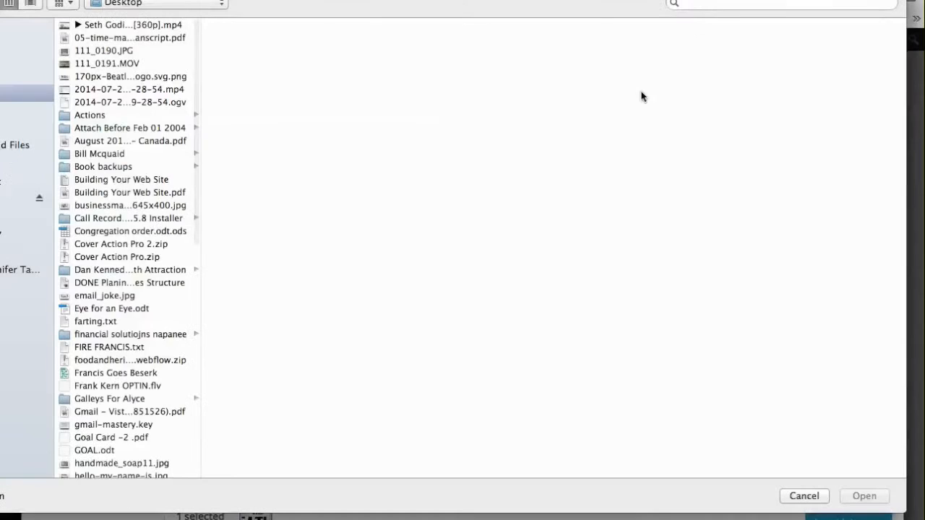
pyautogui.write('170px-Beatles_logo.svg.png')
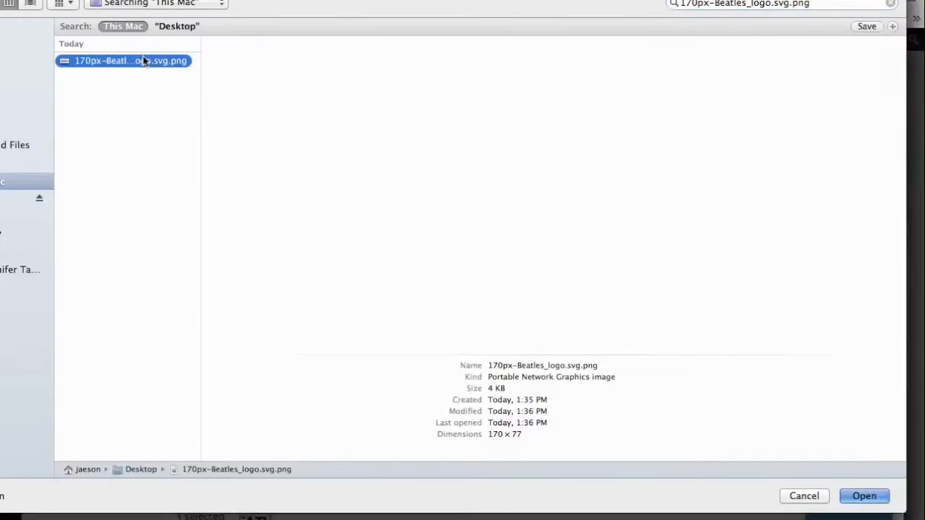
pyautogui.click(864, 495)
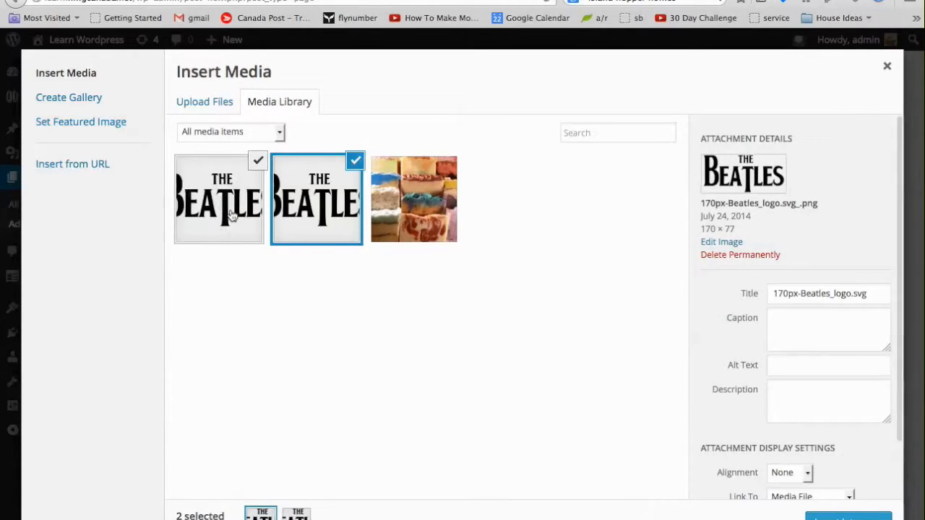
pyautogui.moveTo(830, 502)
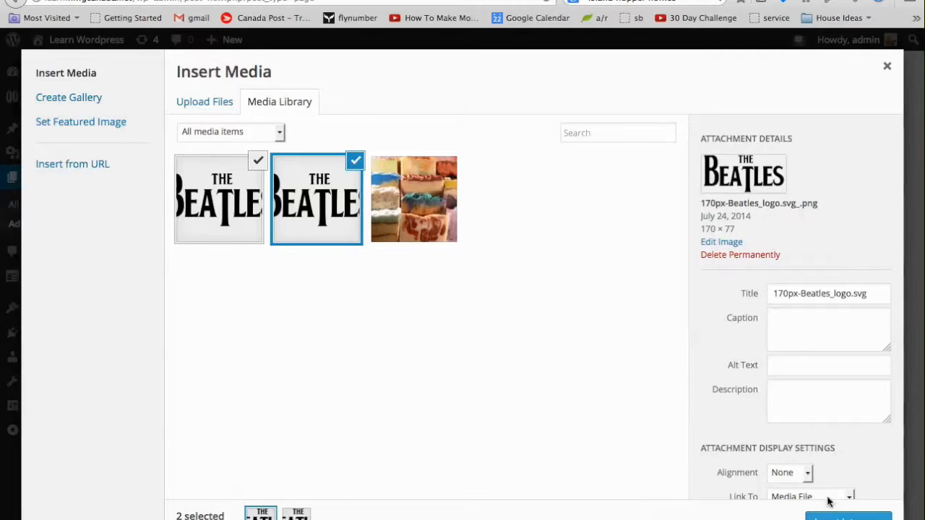
pyautogui.scroll(-3)
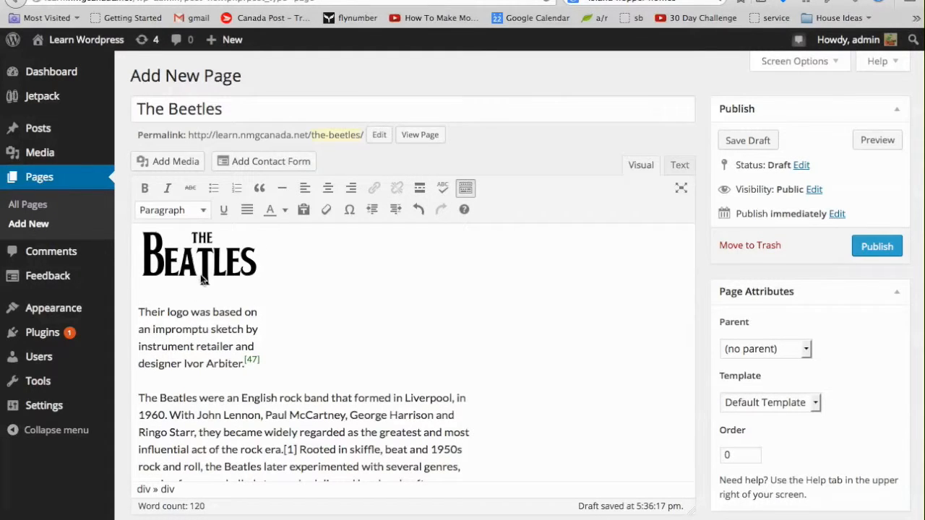
pyautogui.click(200, 260)
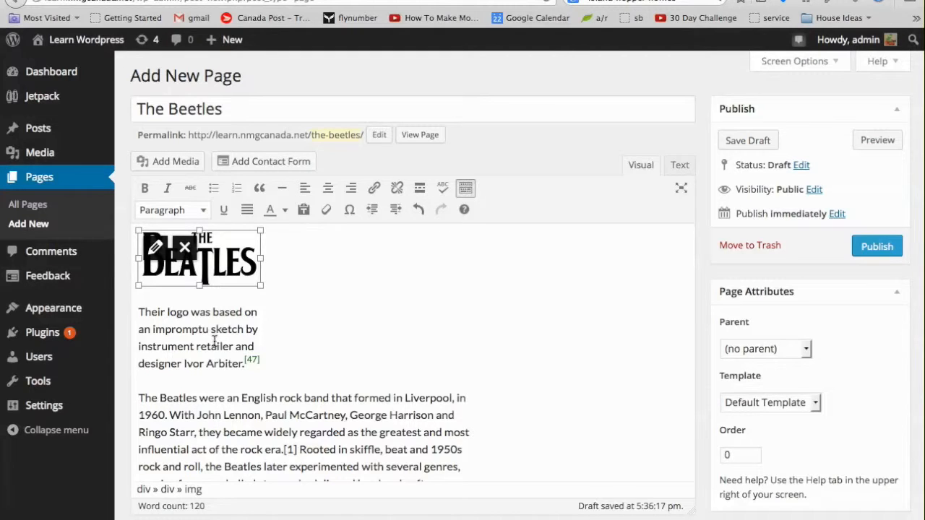
pyautogui.click(211, 295)
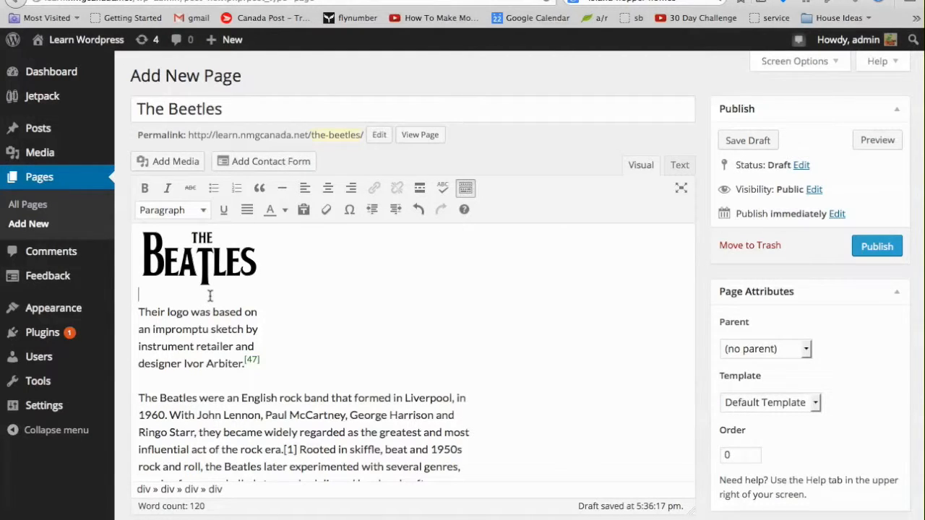